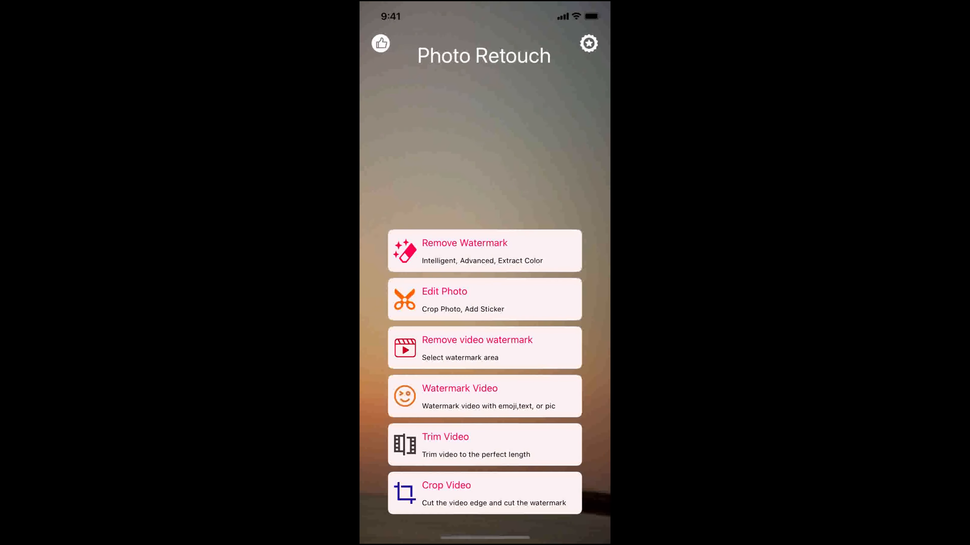
Erase the Watermark text from the beach toy-van photo in Advanced mode and return to the start screen
click(484, 250)
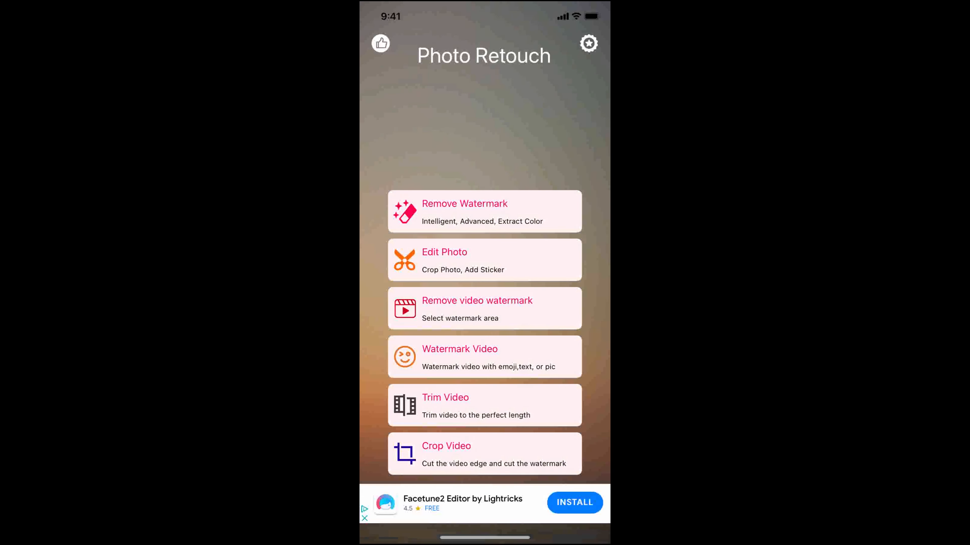
click(485, 211)
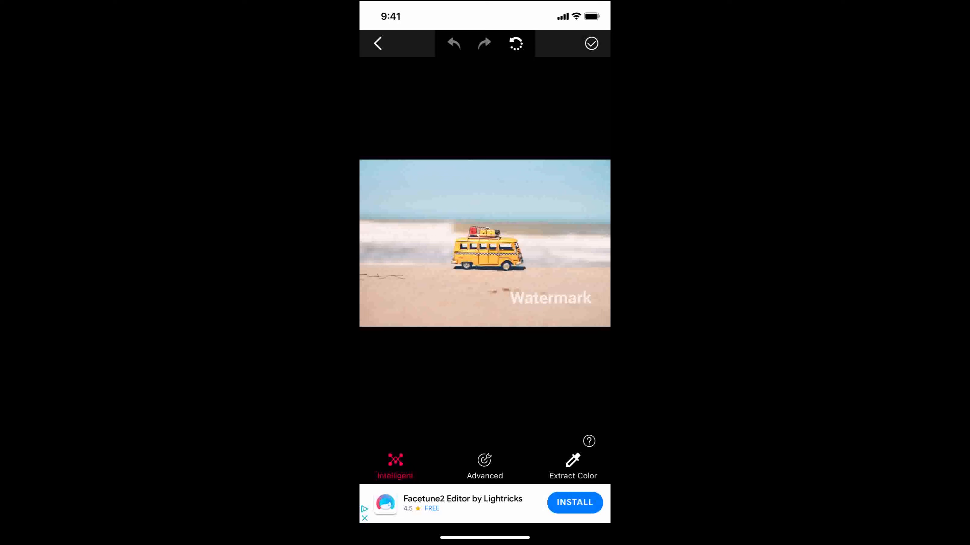
click(484, 464)
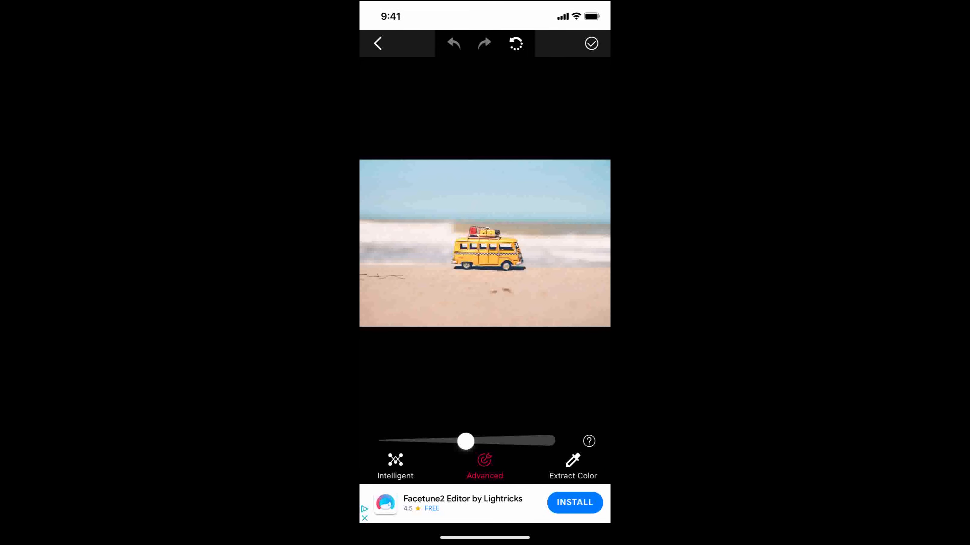
click(377, 44)
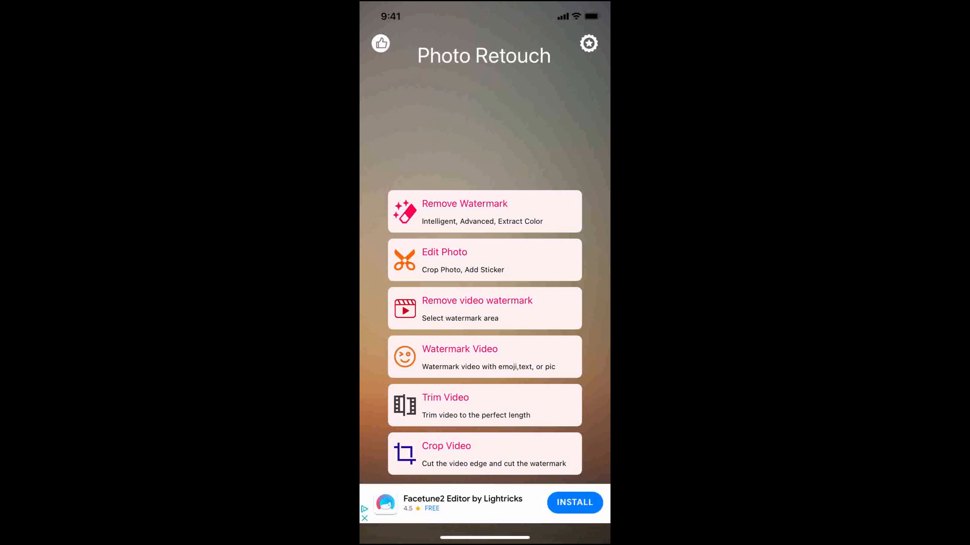
Brush out the Watermark text on the Christmas toy-van photo in Advanced mode and save the image to the photo library
click(484, 211)
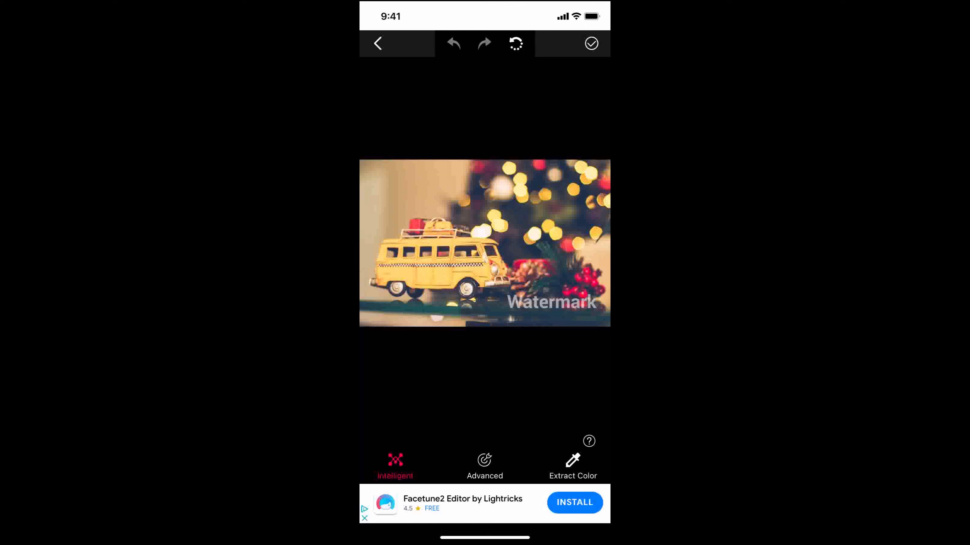
click(485, 466)
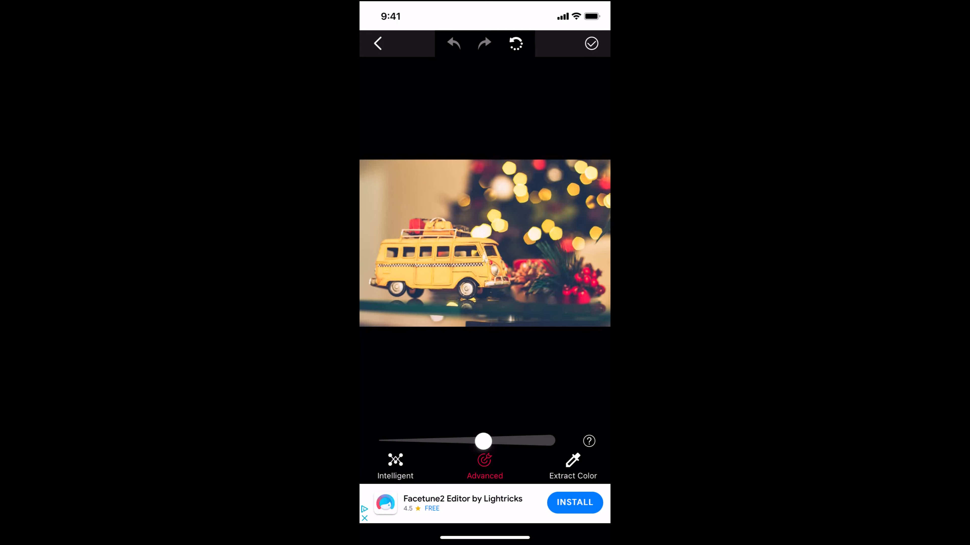
click(590, 44)
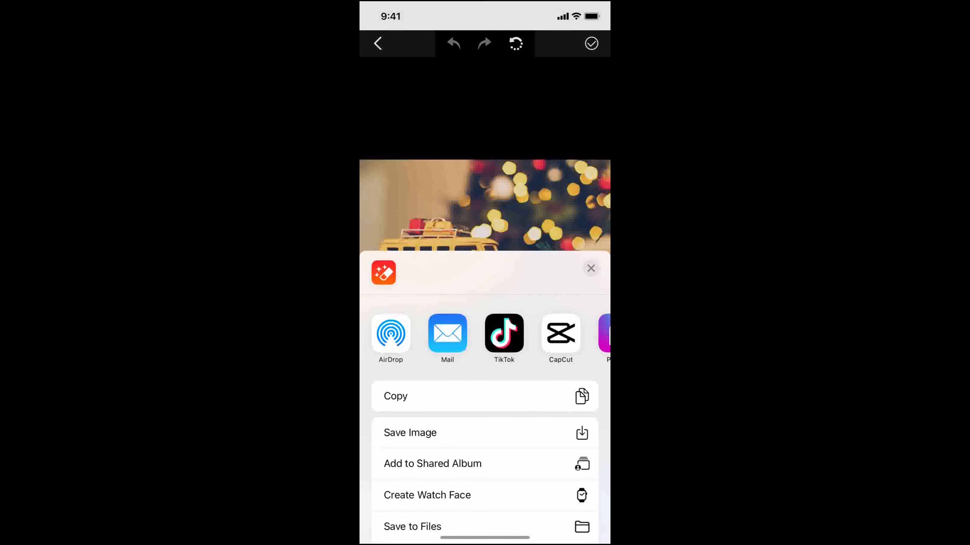
click(590, 267)
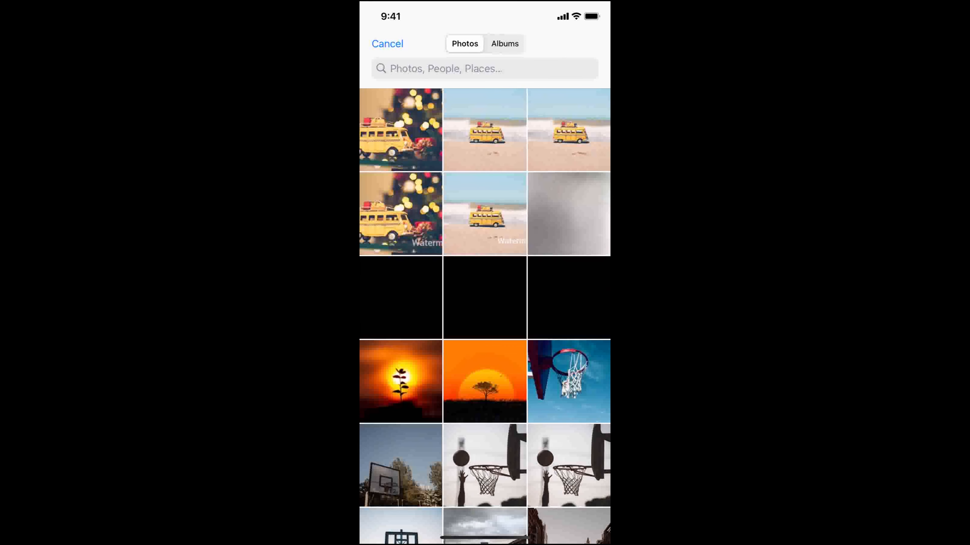
Brush over and erase the Watermark text on the beach toy-van photo, save it to the camera roll, and go back
click(388, 44)
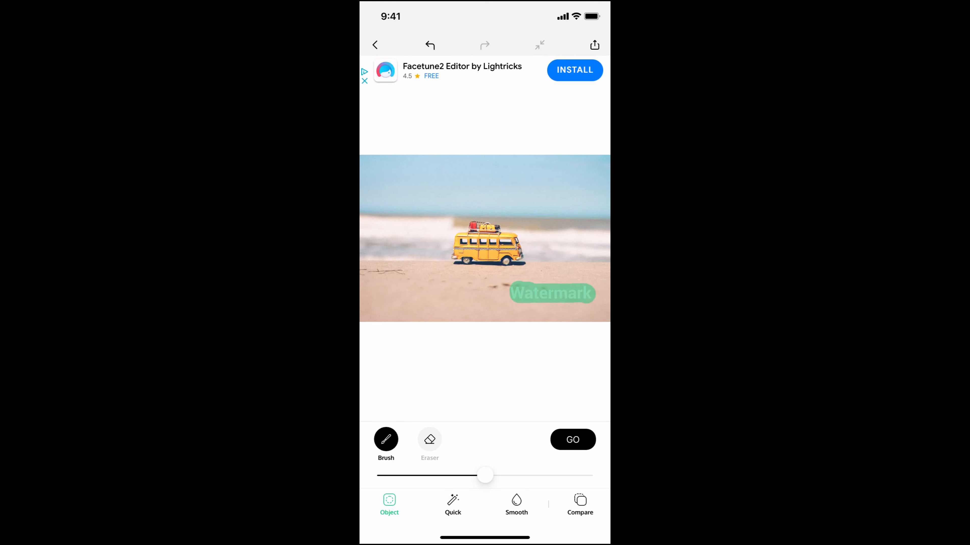
click(572, 440)
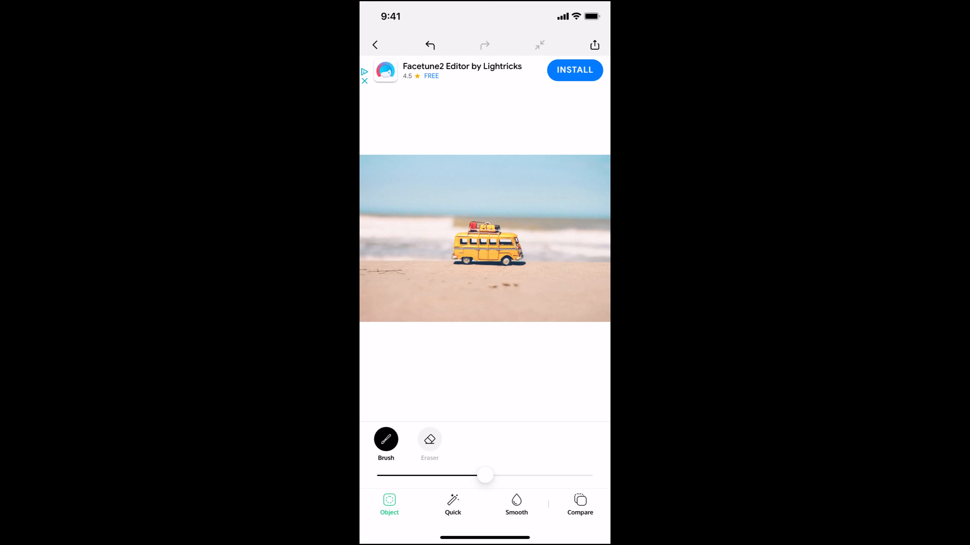
click(579, 504)
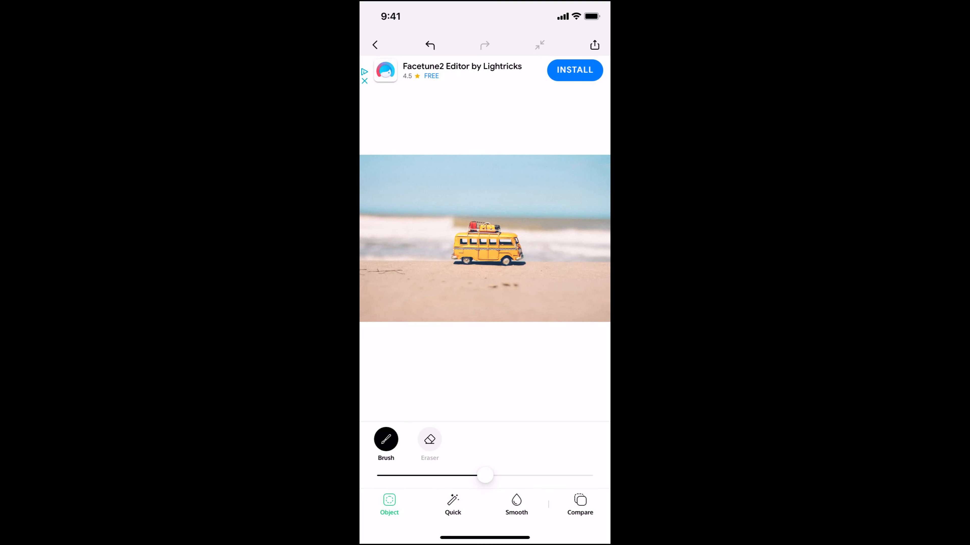
click(593, 44)
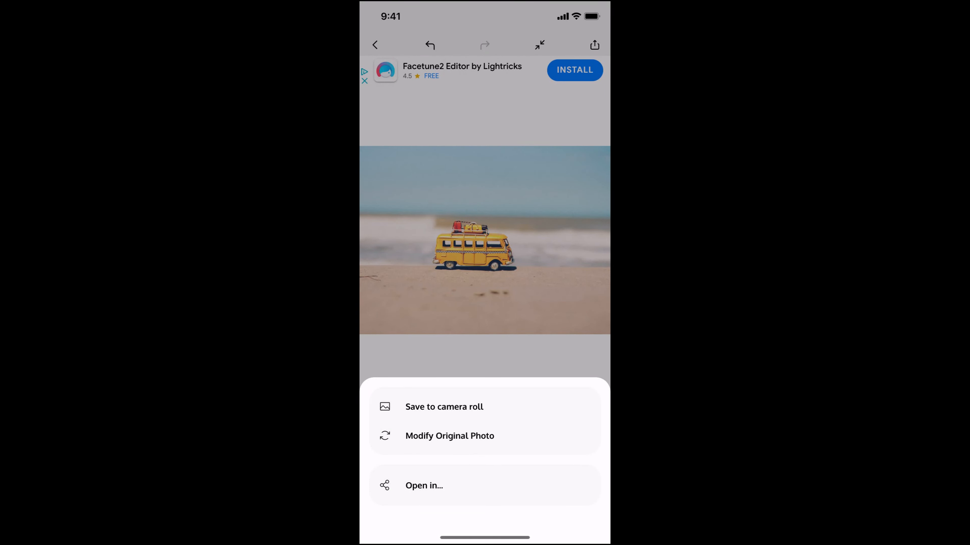
click(444, 406)
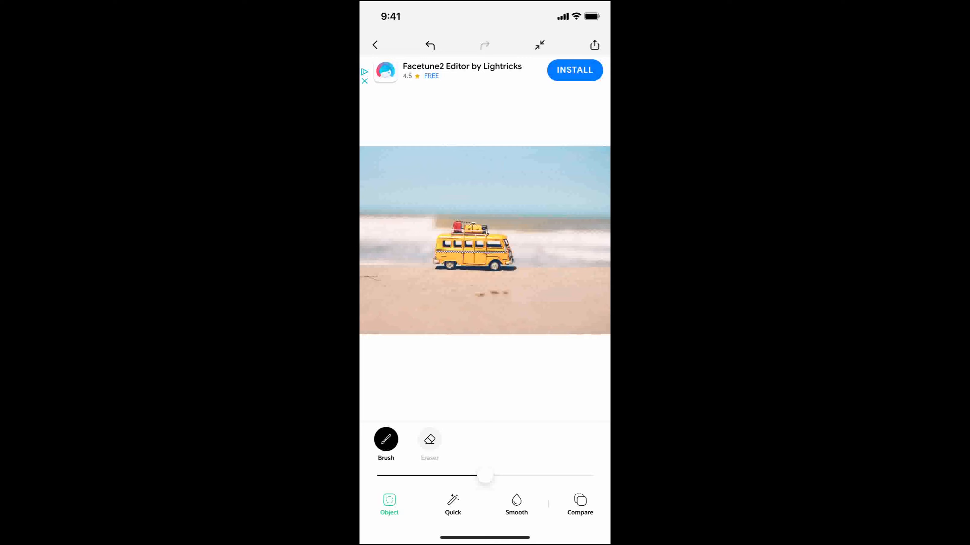
click(374, 45)
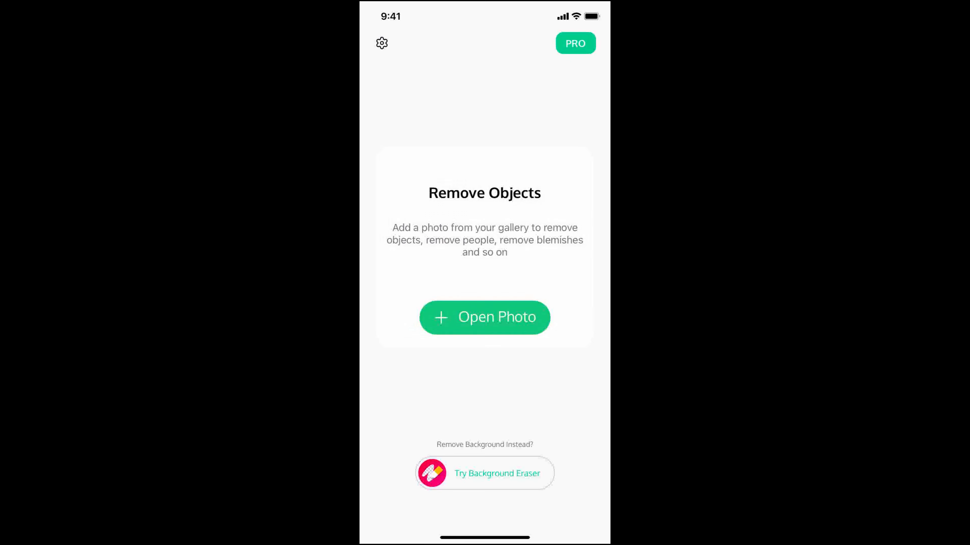
Brush over and erase the Watermark text on the Christmas toy-van photo, then leave for the phone's home screen
click(484, 317)
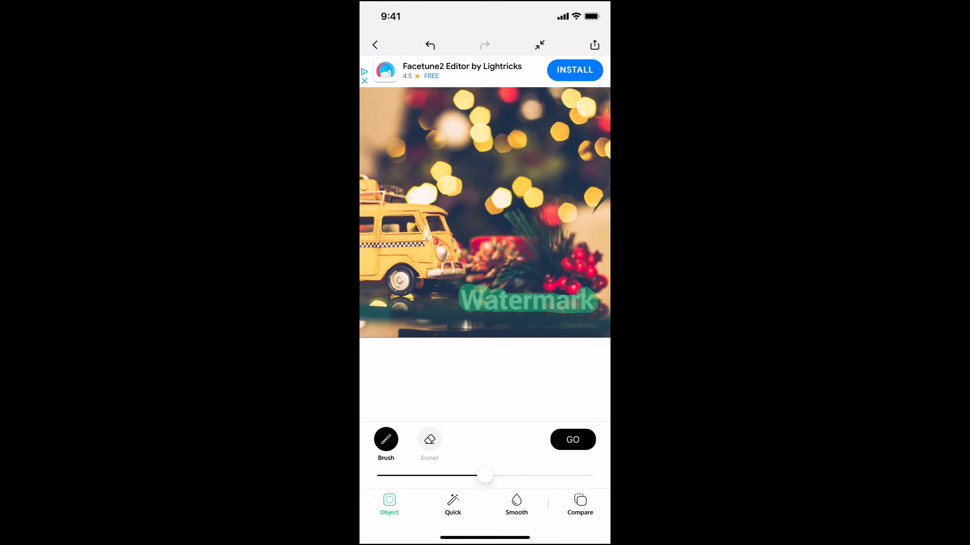
click(572, 440)
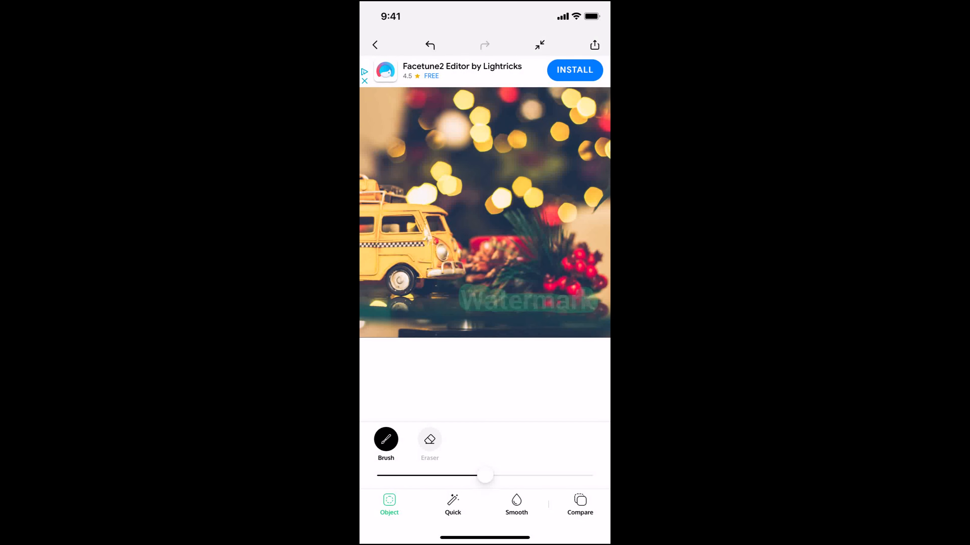
click(516, 303)
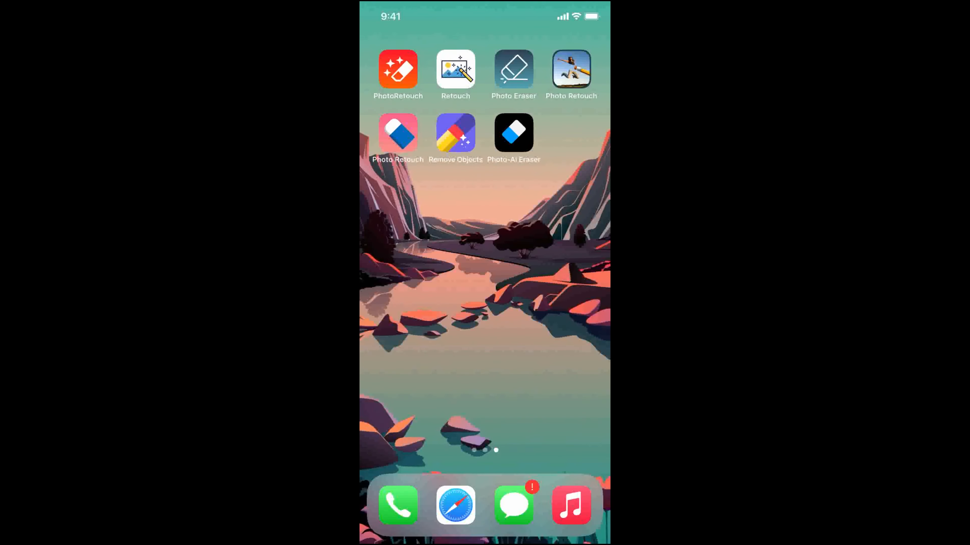
Load the beach toy-van photo in Photo Eraser, adjust the brush size, and erase the painted-over Watermark text
click(513, 132)
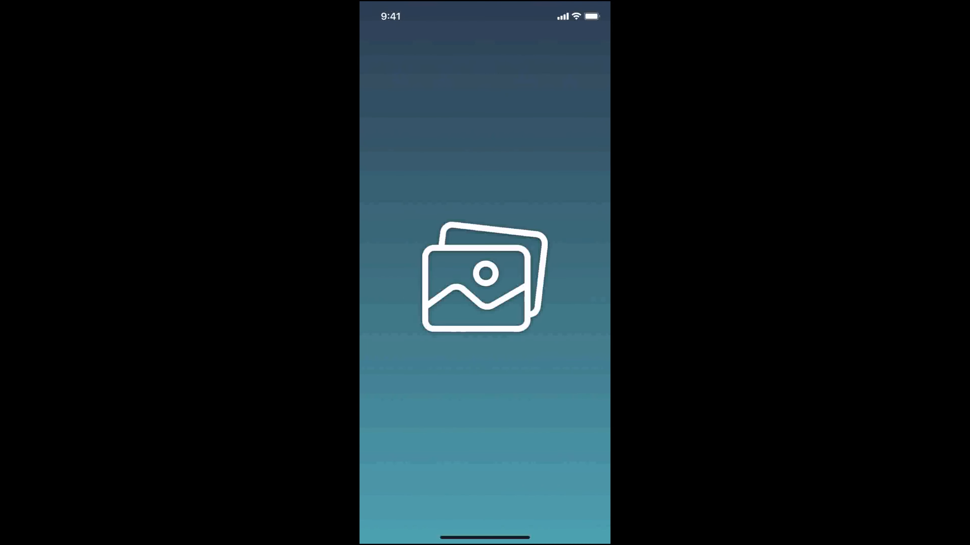
click(484, 278)
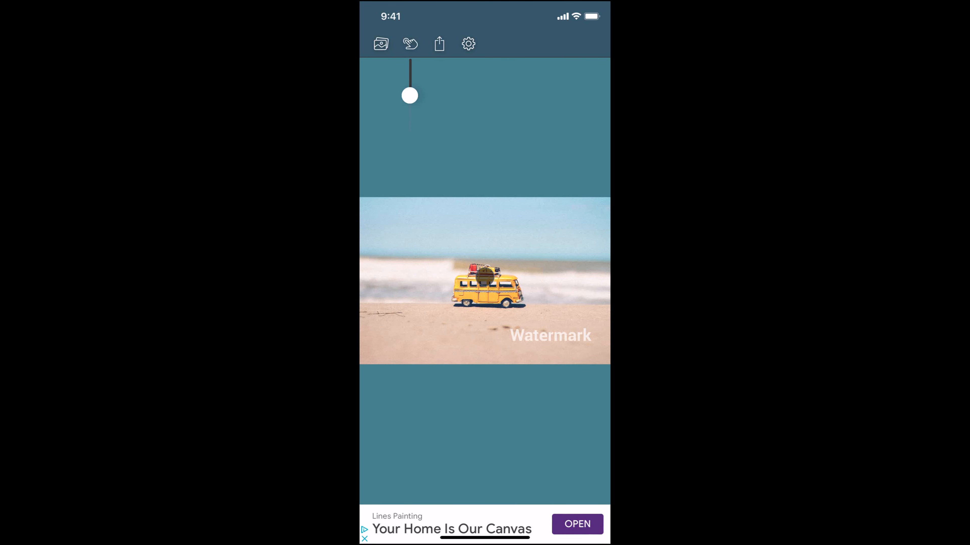
drag(409, 96, 409, 103)
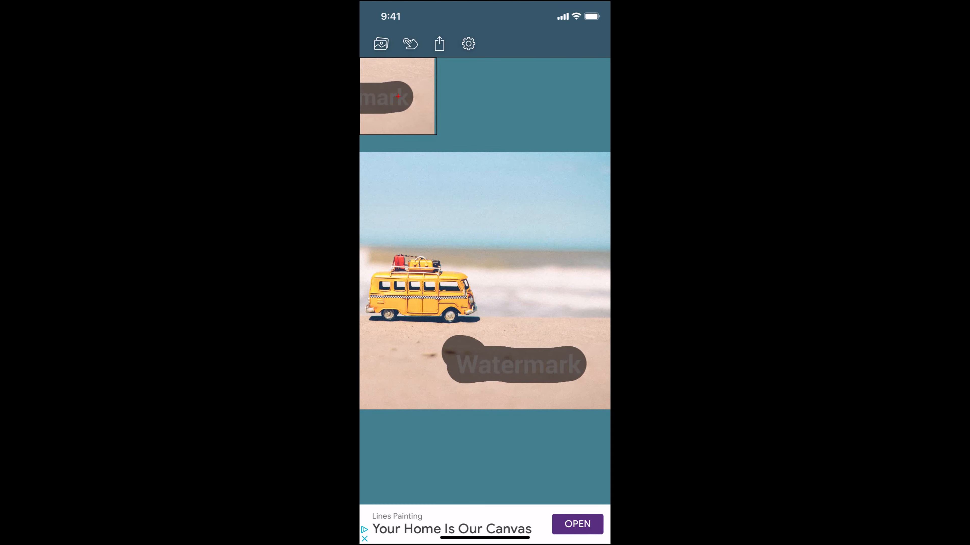
click(380, 43)
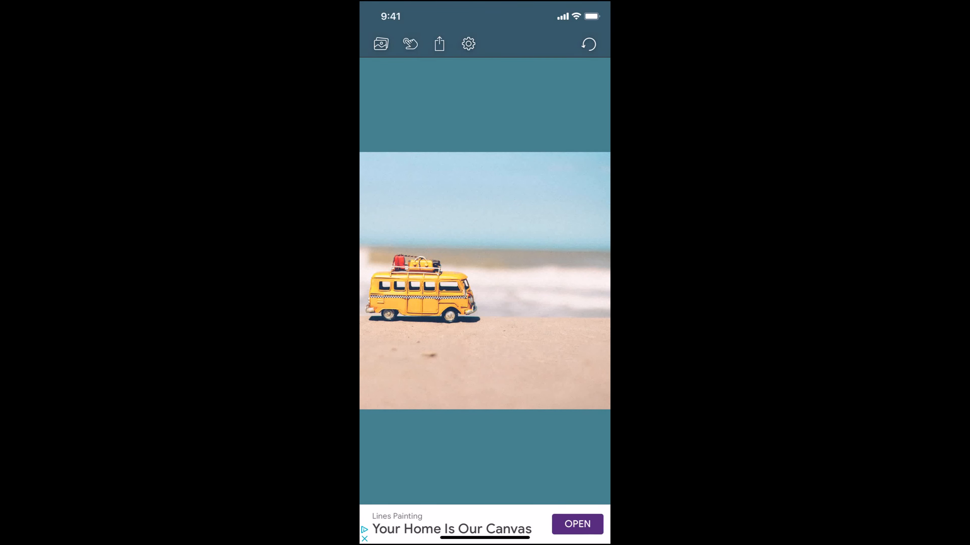
Load the Christmas toy-van photo, paint over its Watermark text and erase it, then swipe home
click(380, 44)
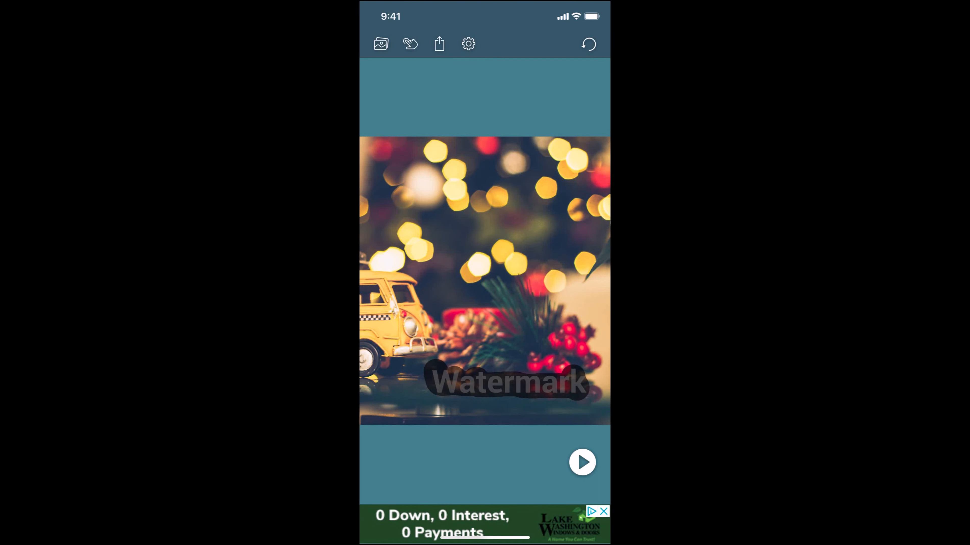
click(581, 462)
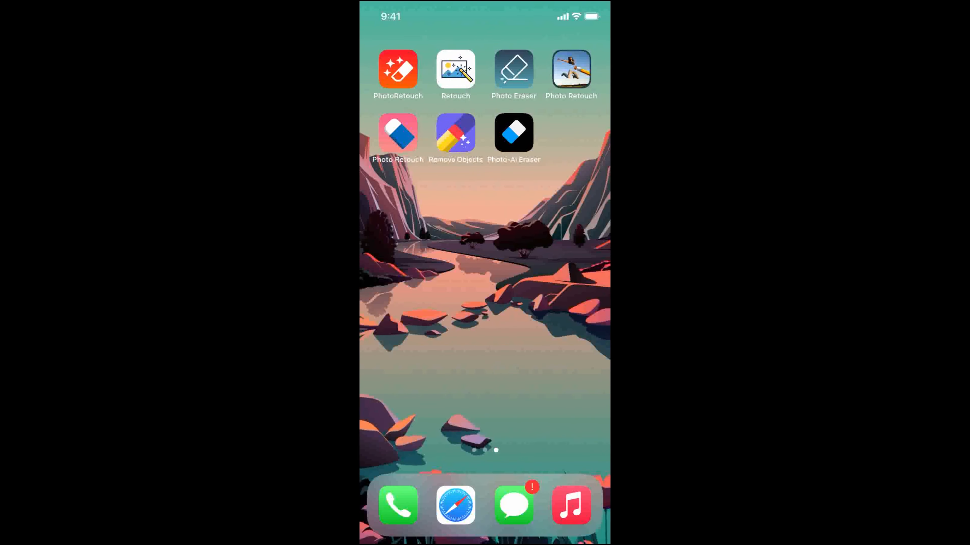
Dismiss the membership offer, load the beach toy-van photo at Original crop, and enter object removal
click(571, 69)
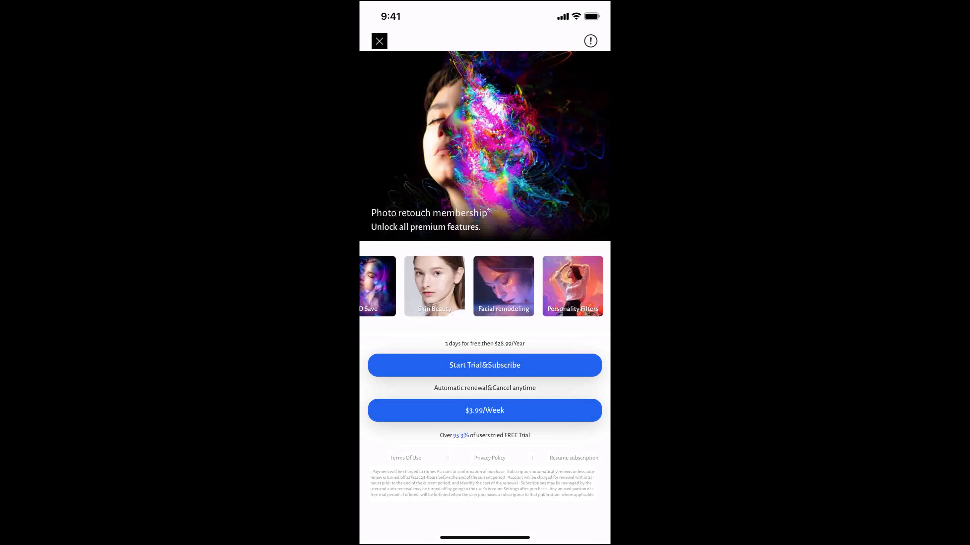
click(379, 40)
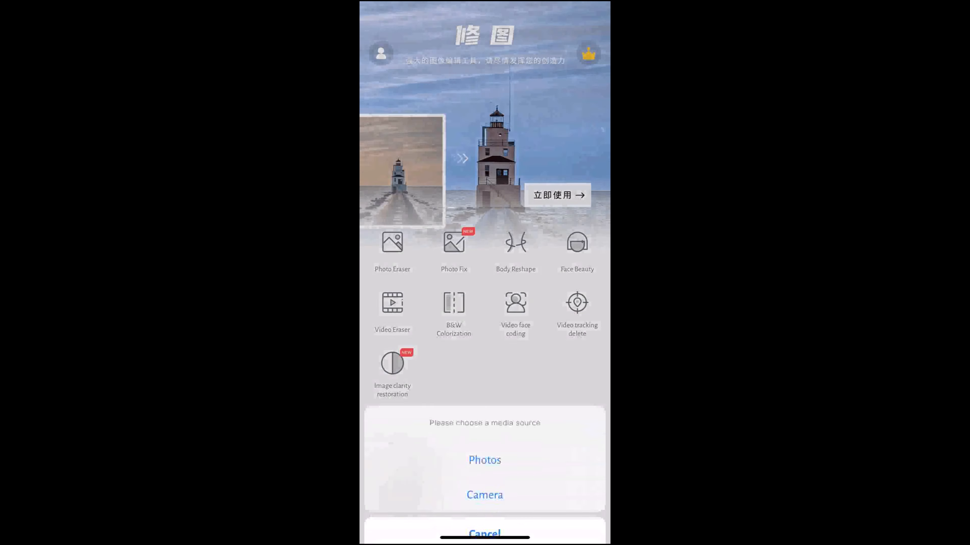
click(485, 460)
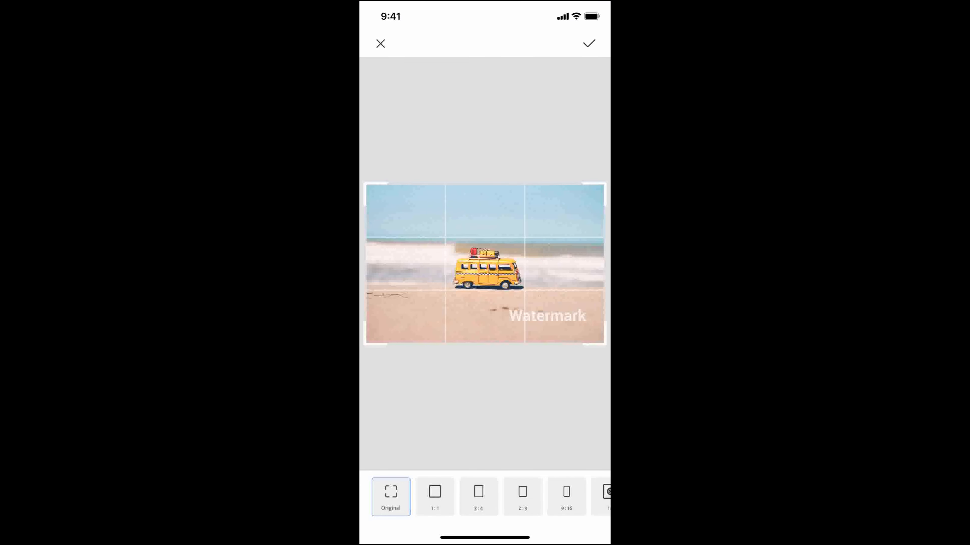
click(588, 44)
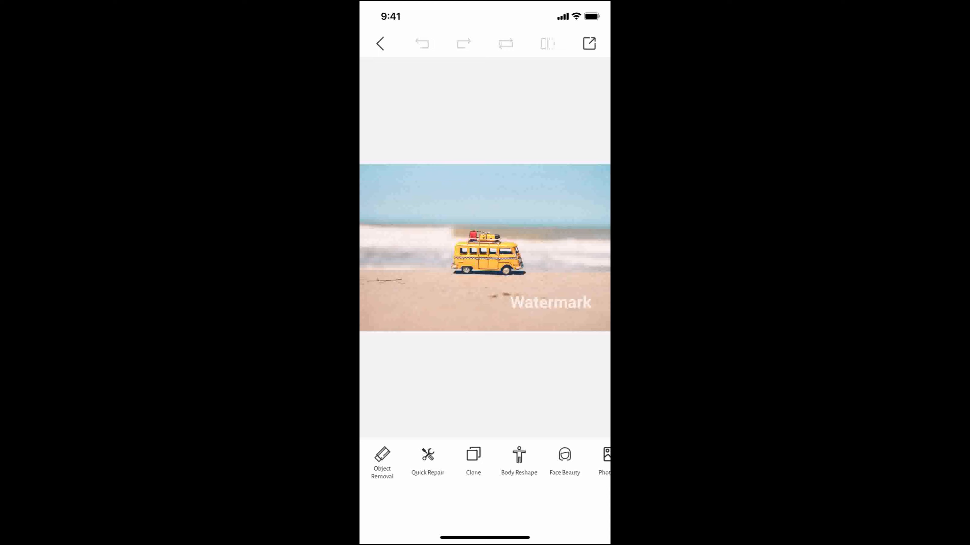
click(381, 462)
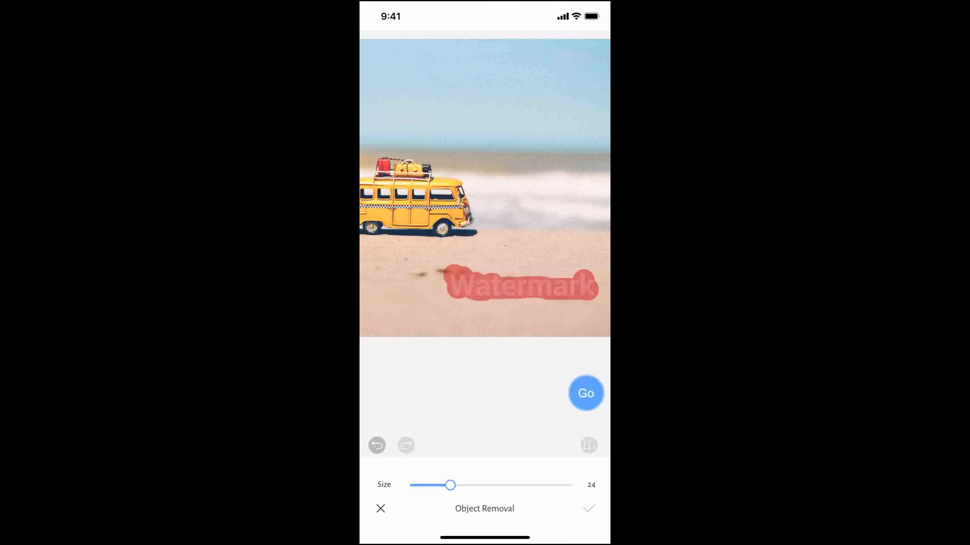
Remove the painted Watermark area from the beach photo and compare several removal fill effects
click(585, 393)
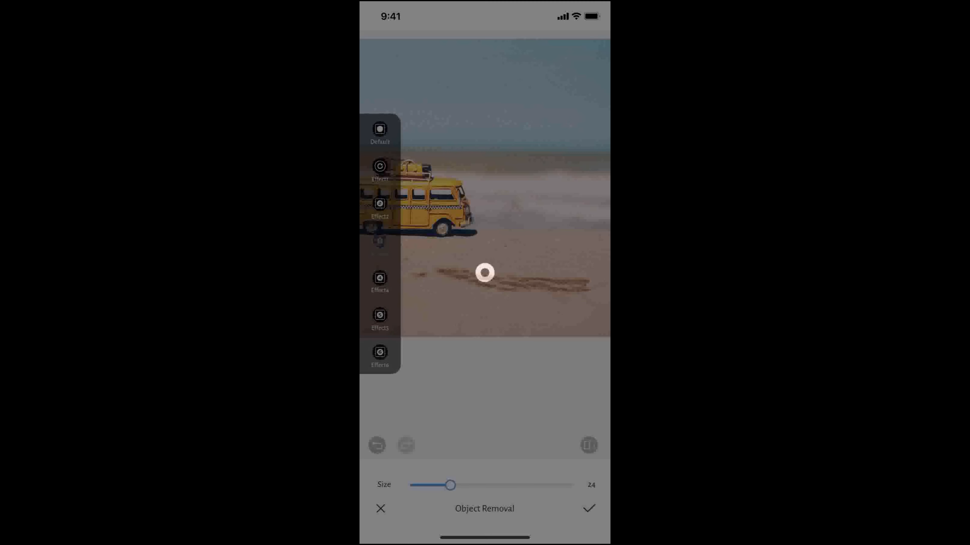
click(379, 278)
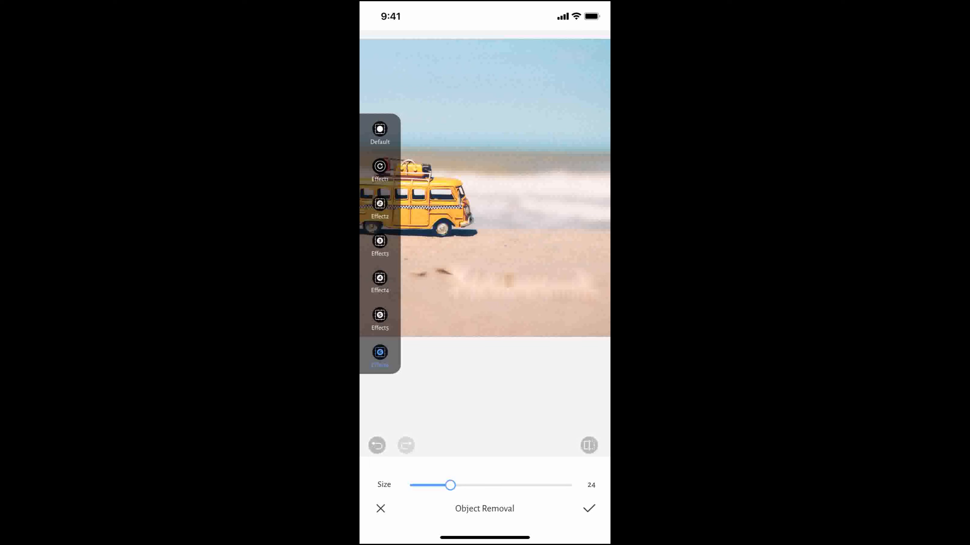
click(380, 278)
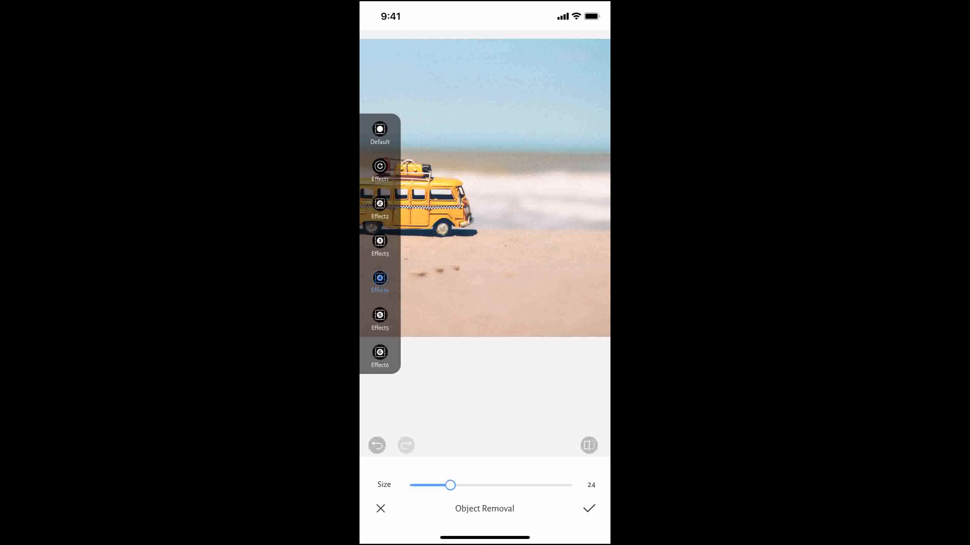
click(380, 315)
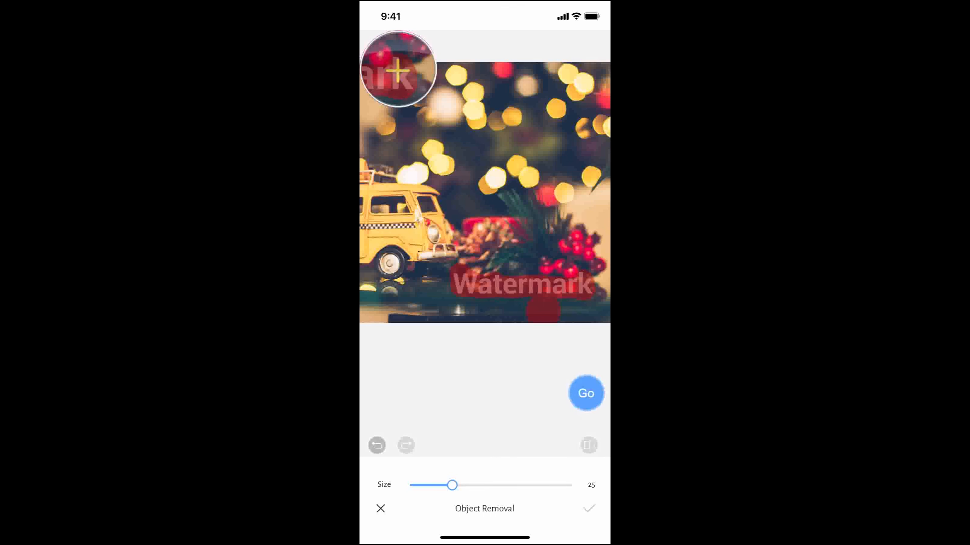
Erase the marked Watermark from the Christmas photo, preview Effect2 through Effect6, and finish to the home screen
click(584, 394)
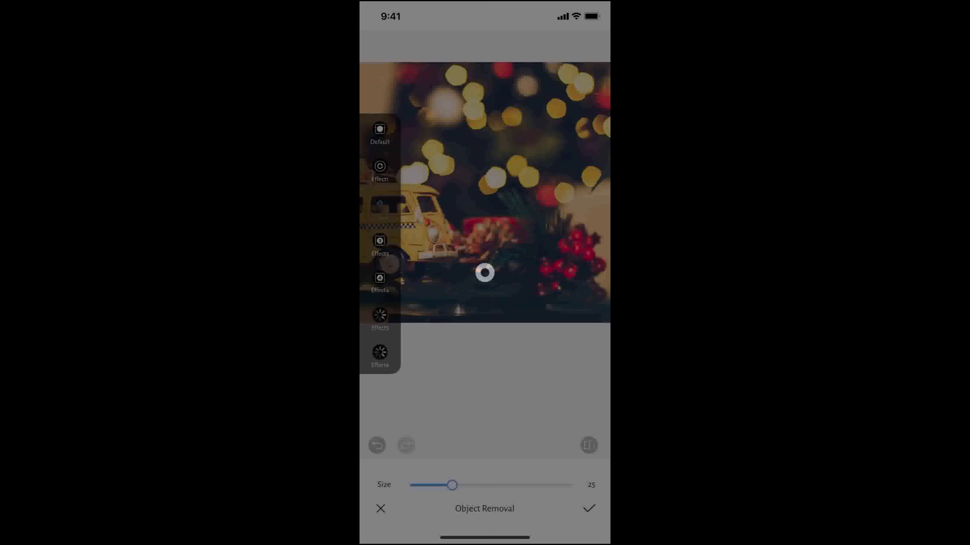
click(379, 204)
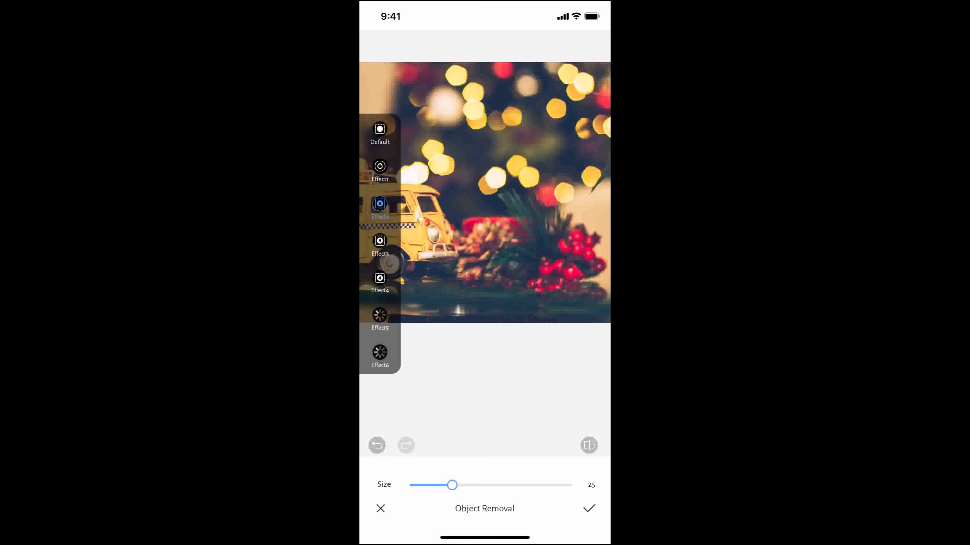
click(380, 241)
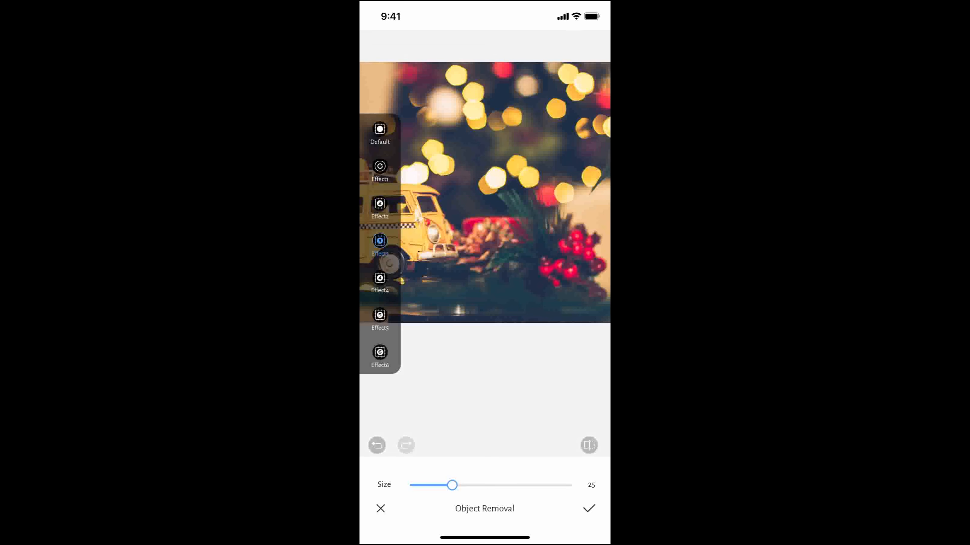
click(380, 279)
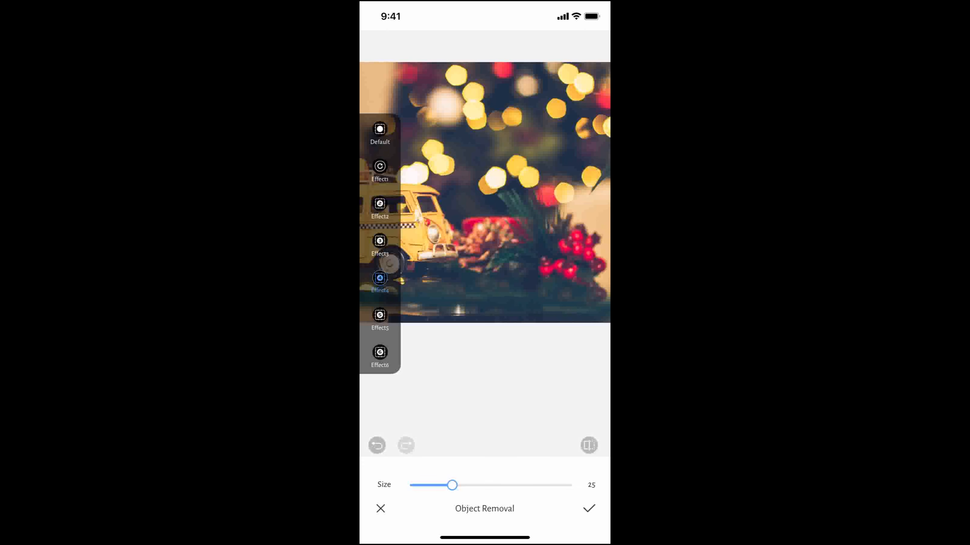
click(484, 272)
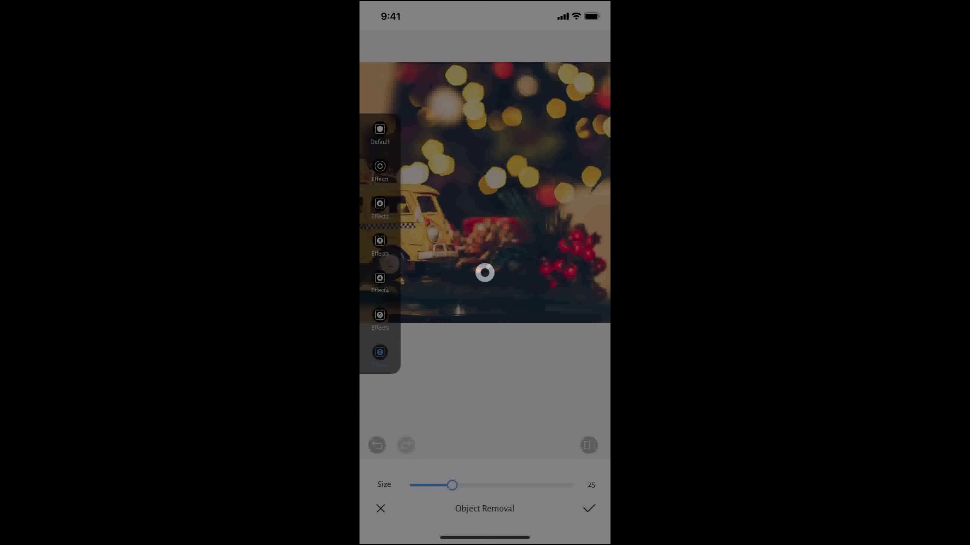
click(380, 315)
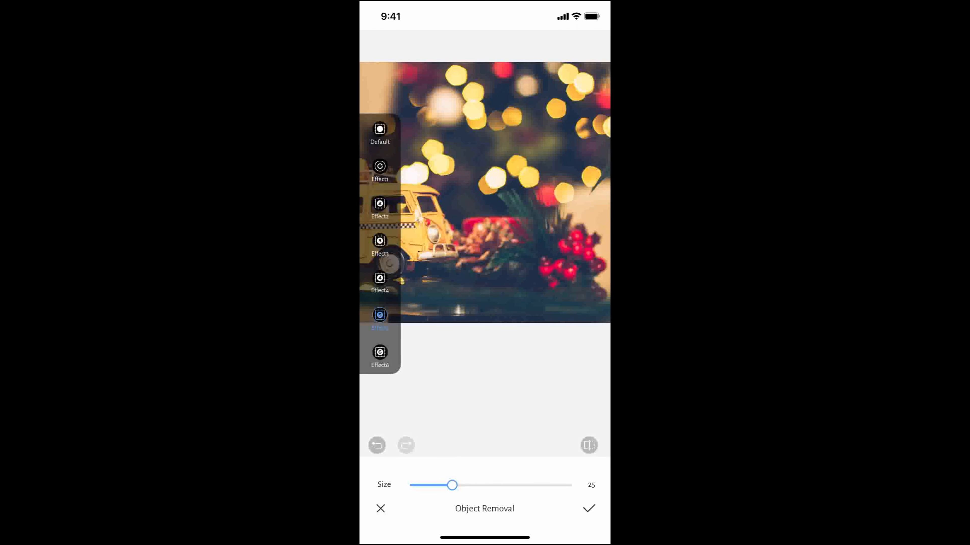
click(380, 278)
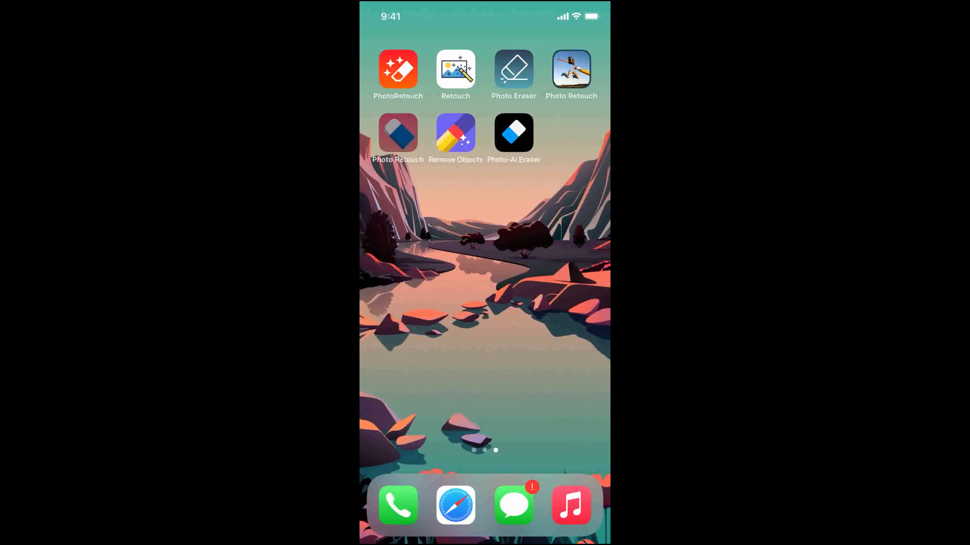
In the second Photo Retouch app, erase the brushed Watermark from the beach photo, then mark it on the Christmas photo
click(513, 132)
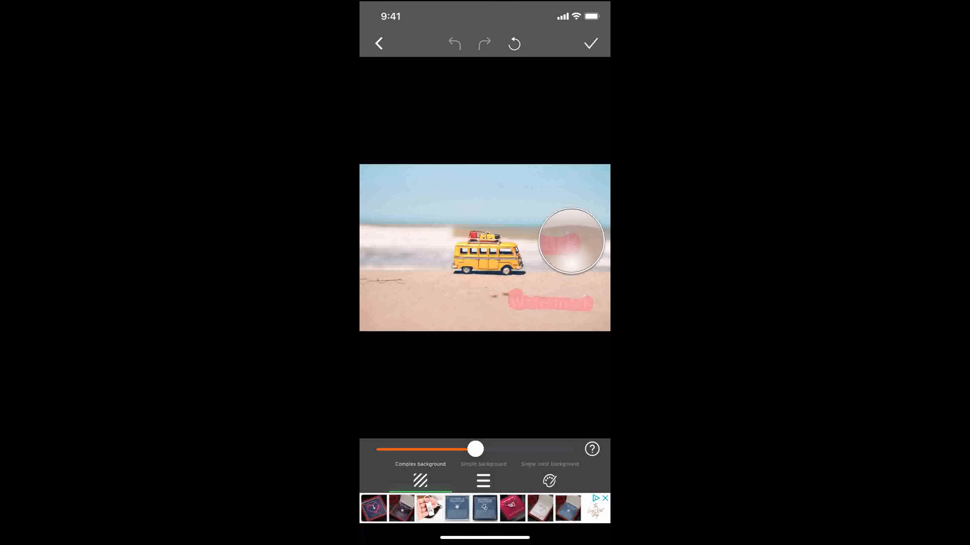
click(570, 240)
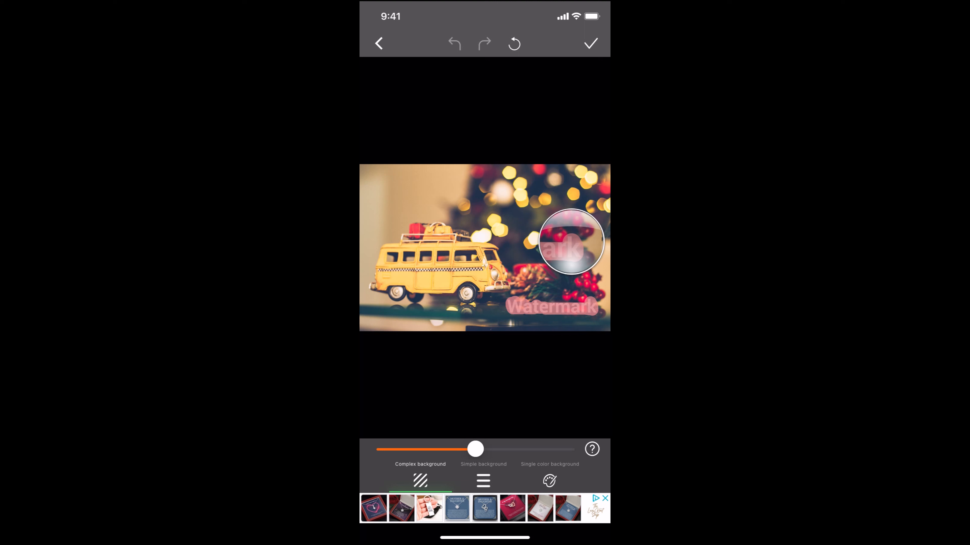
Erase the marked watermark from the Christmas photo, then launch the Remove Objects app from home
click(571, 240)
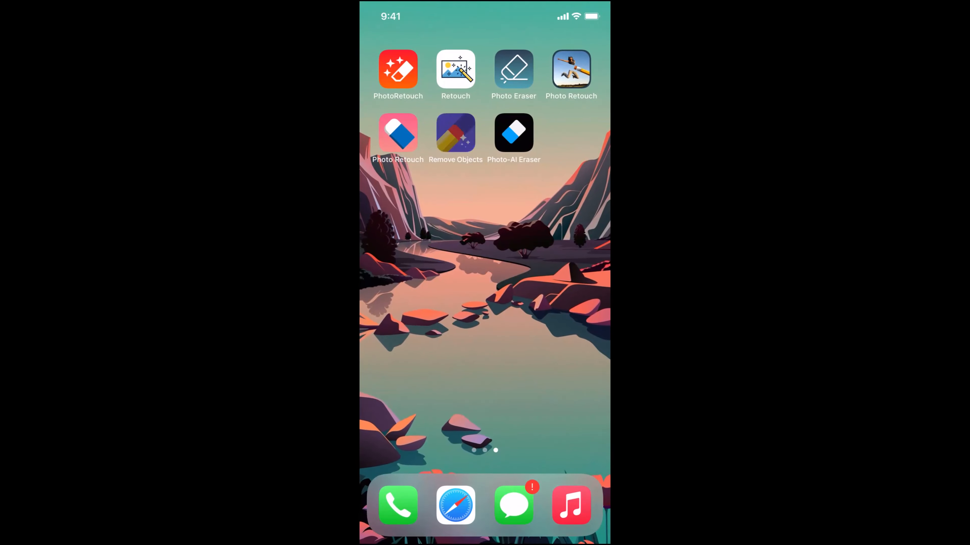
click(455, 132)
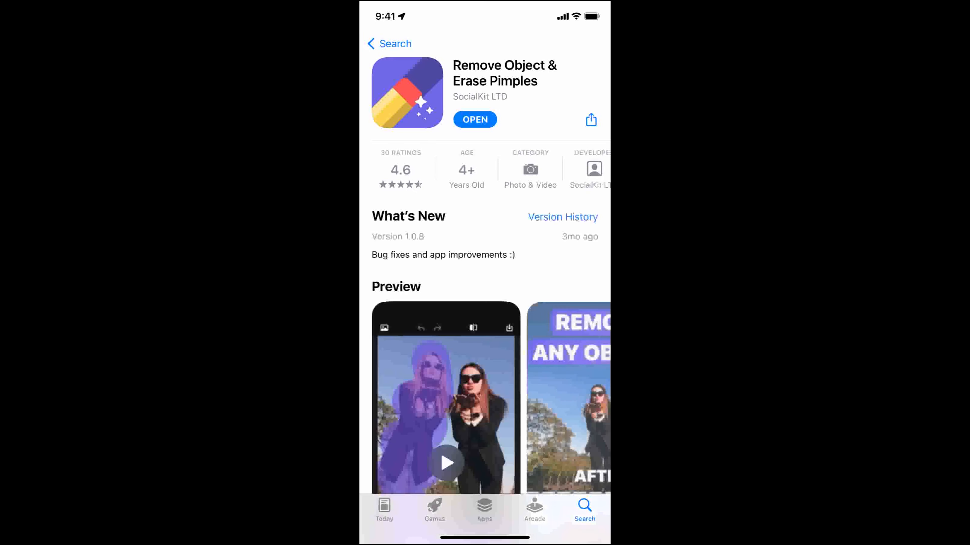
Play the Remove Object & Erase Pimples preview video, then launch Photo-AI Eraser
scroll(down, 3)
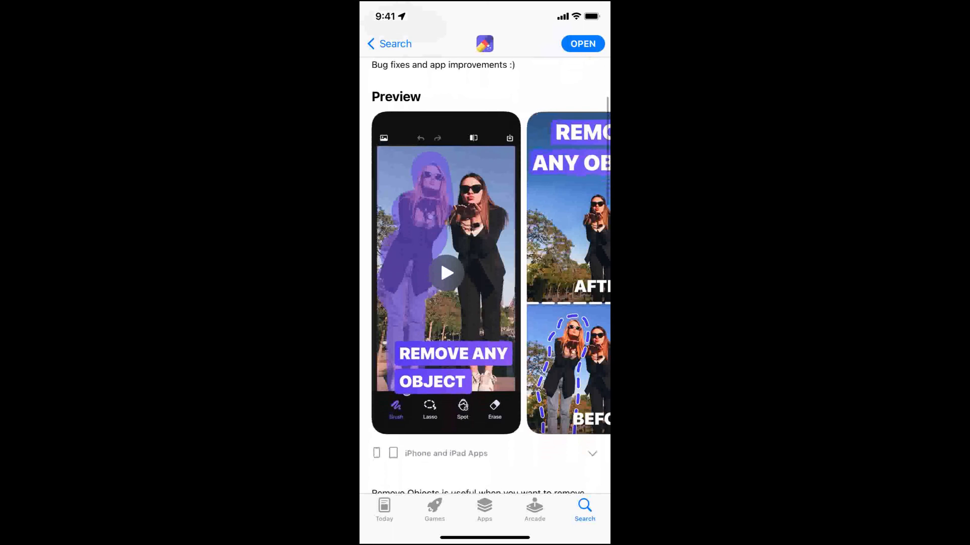
click(445, 272)
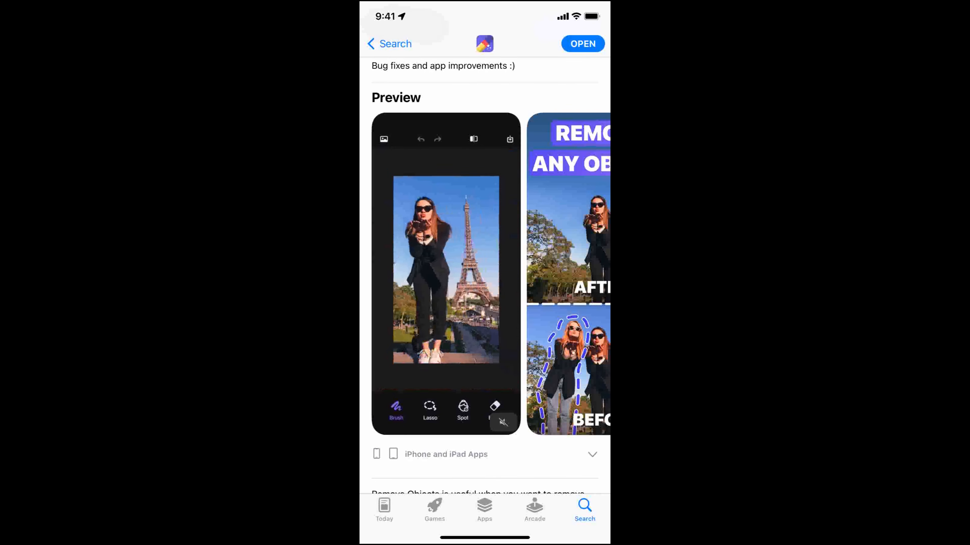
click(582, 43)
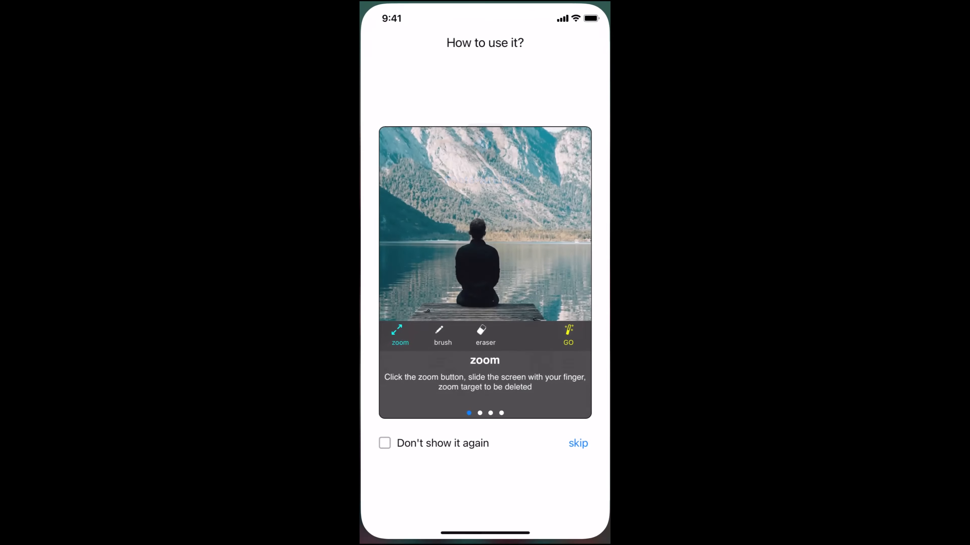
Skip the tutorial, brush over the beach photo's Watermark text and erase it with GO
click(578, 444)
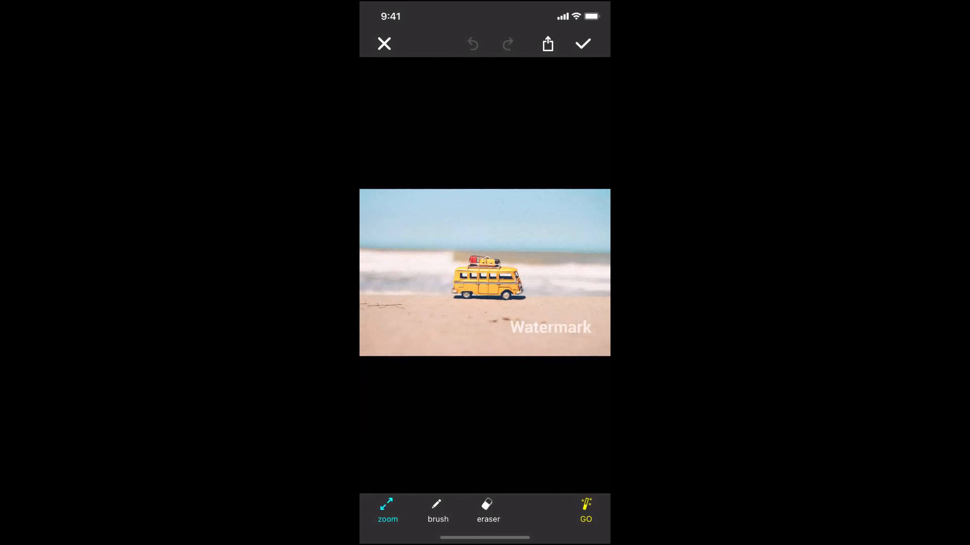
click(438, 510)
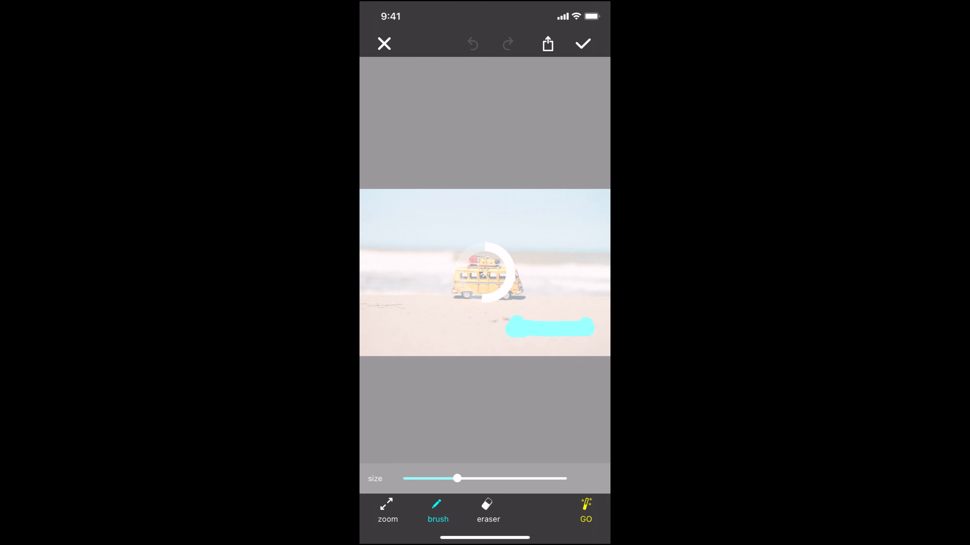
click(584, 510)
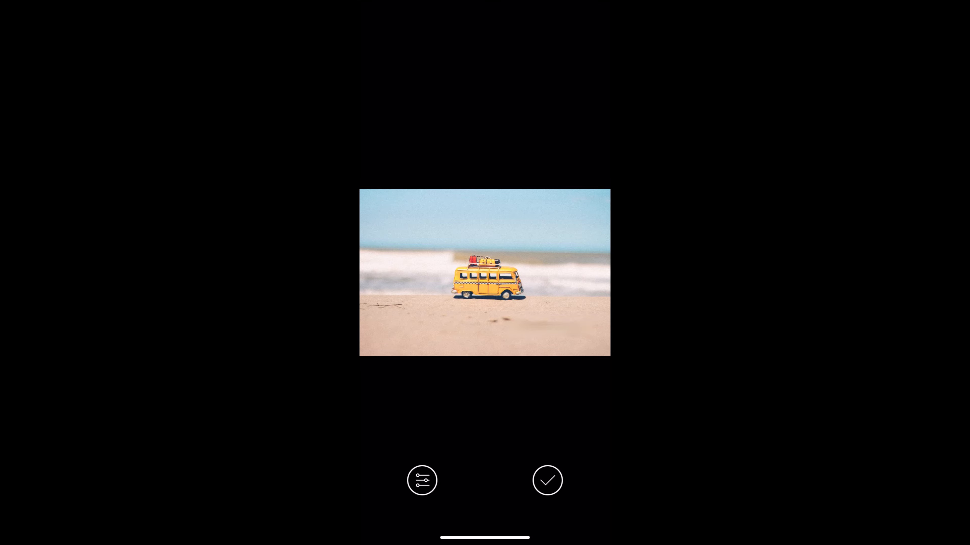
click(547, 481)
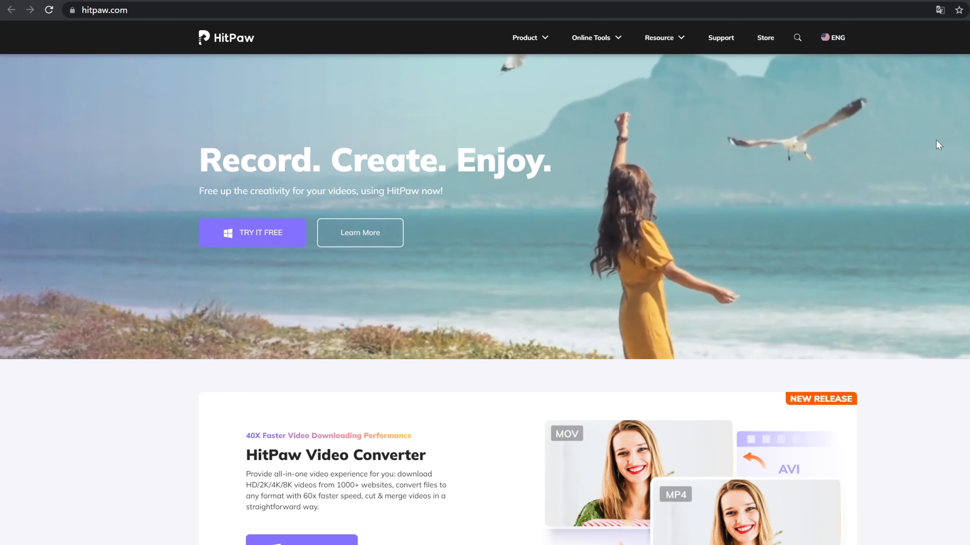
Reach the HitPaw Watermark Remover product page and launch the installed desktop program
click(525, 38)
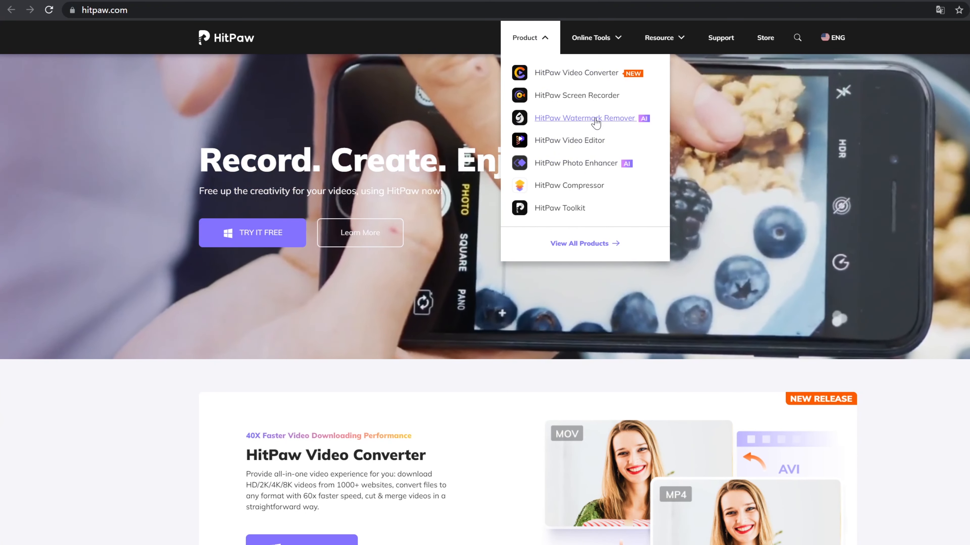
click(583, 117)
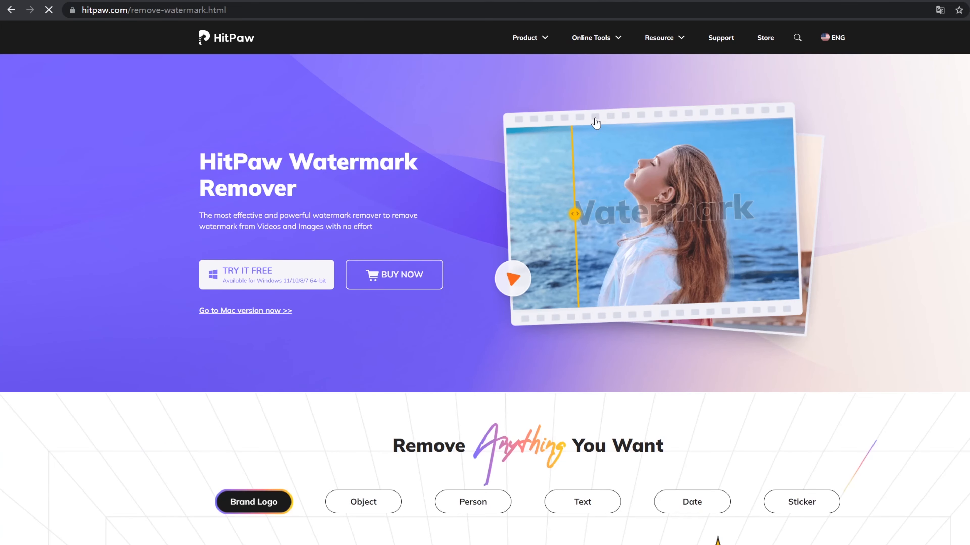
mouse_move(772, 359)
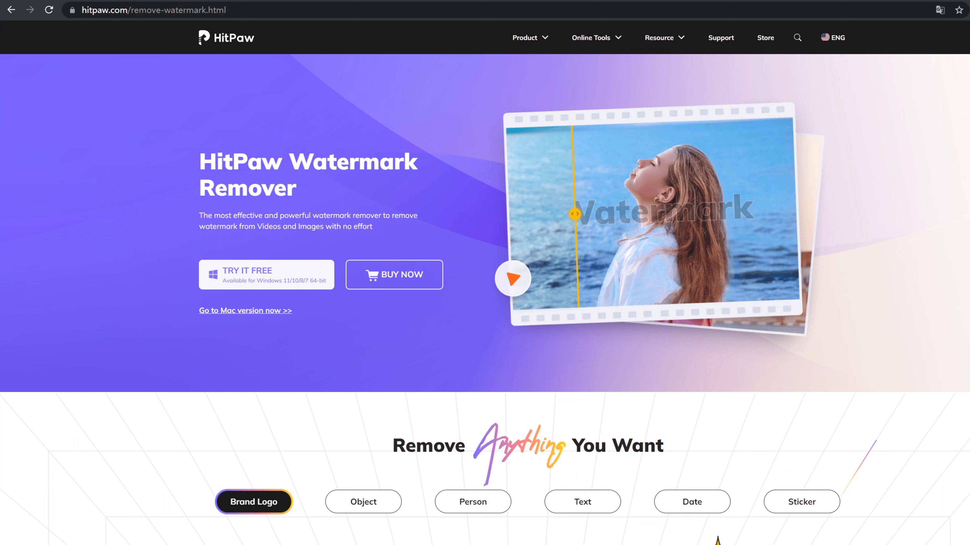
click(363, 502)
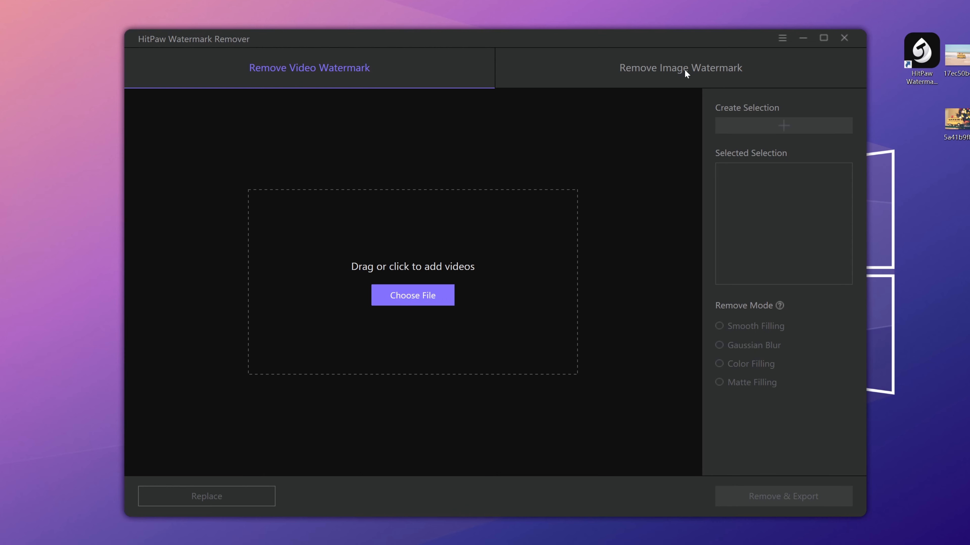
Switch to image watermark removal, load the beach photo and remove its boxed Watermark text
click(679, 68)
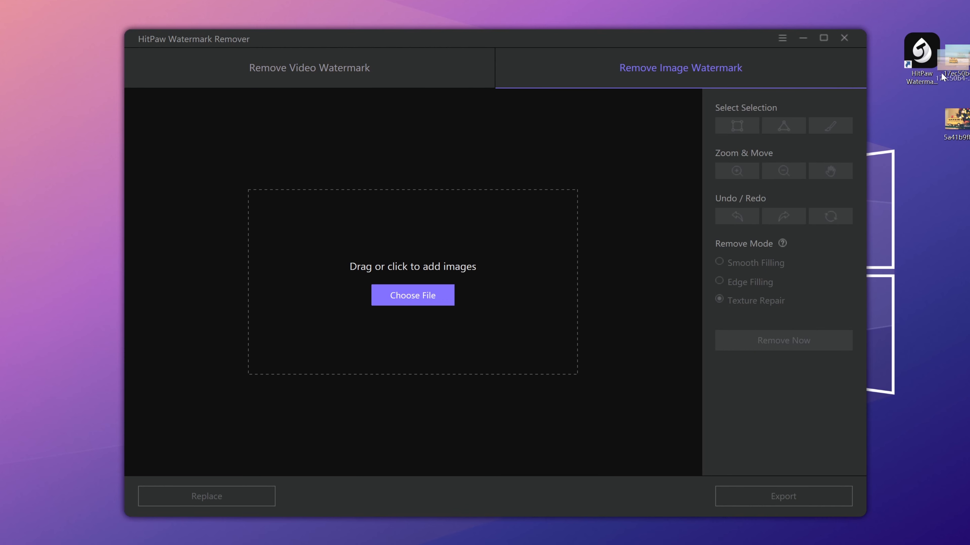
click(412, 295)
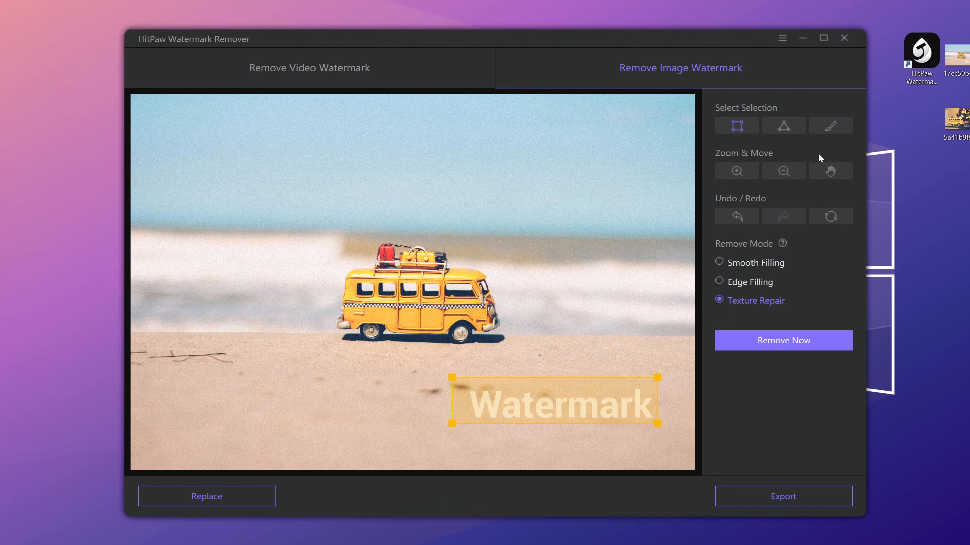
click(783, 340)
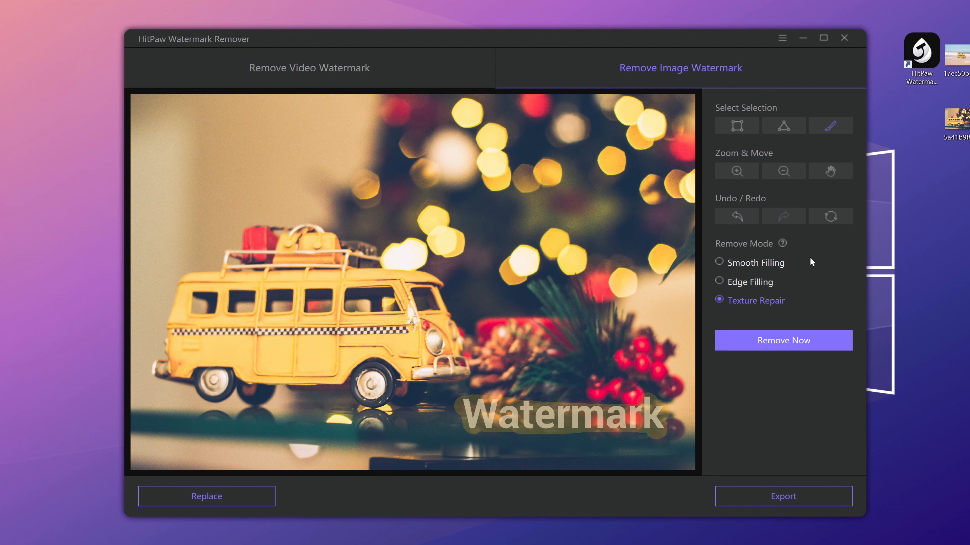
Run Remove Now on the brushed Watermark text of the Christmas photo with Texture Repair
click(783, 340)
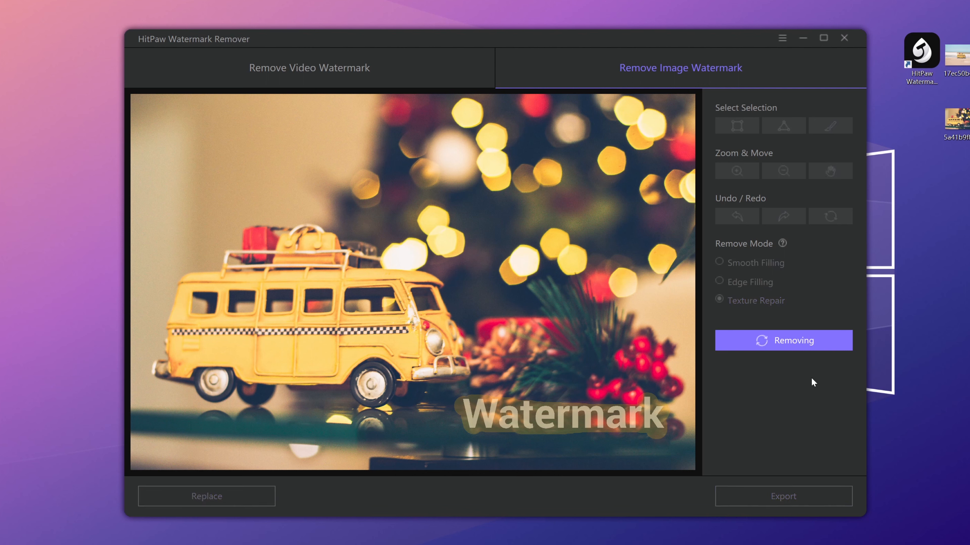
mouse_move(804, 463)
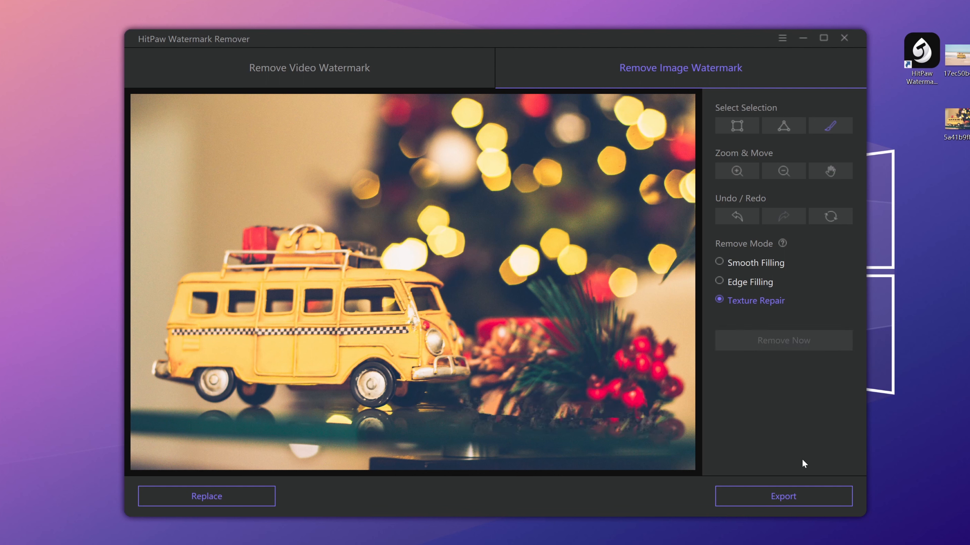
mouse_move(803, 457)
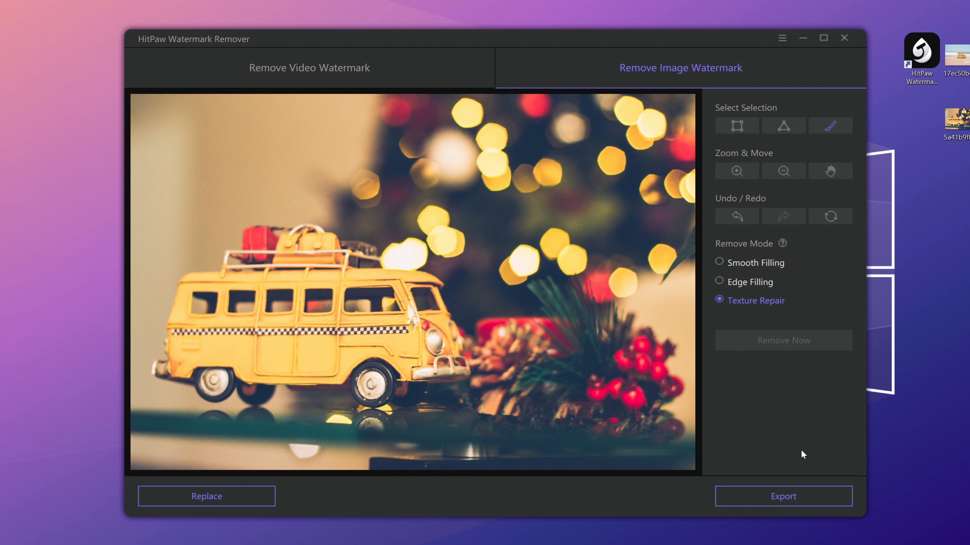